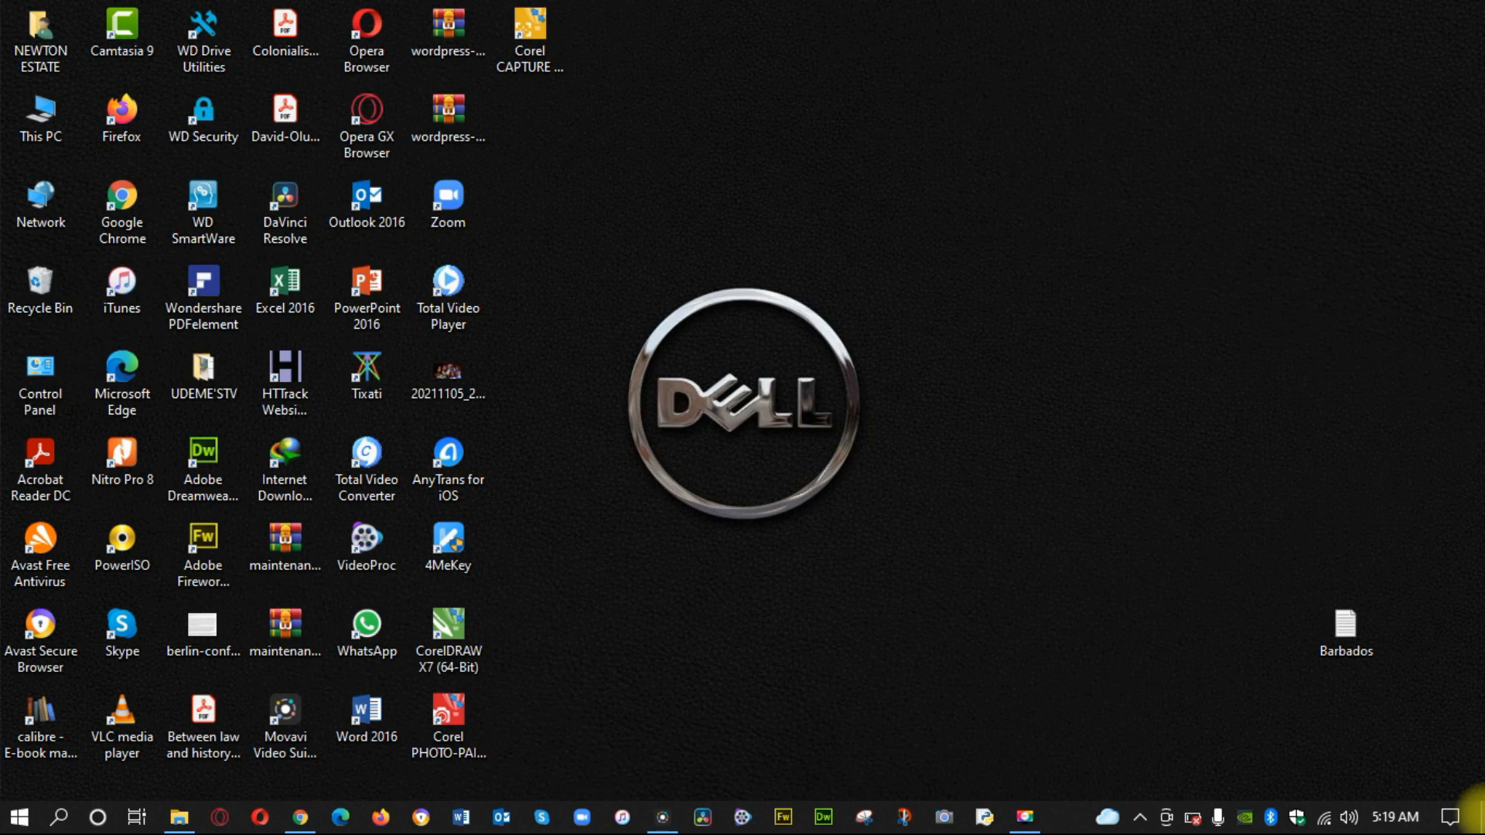
pyautogui.moveTo(283, 708)
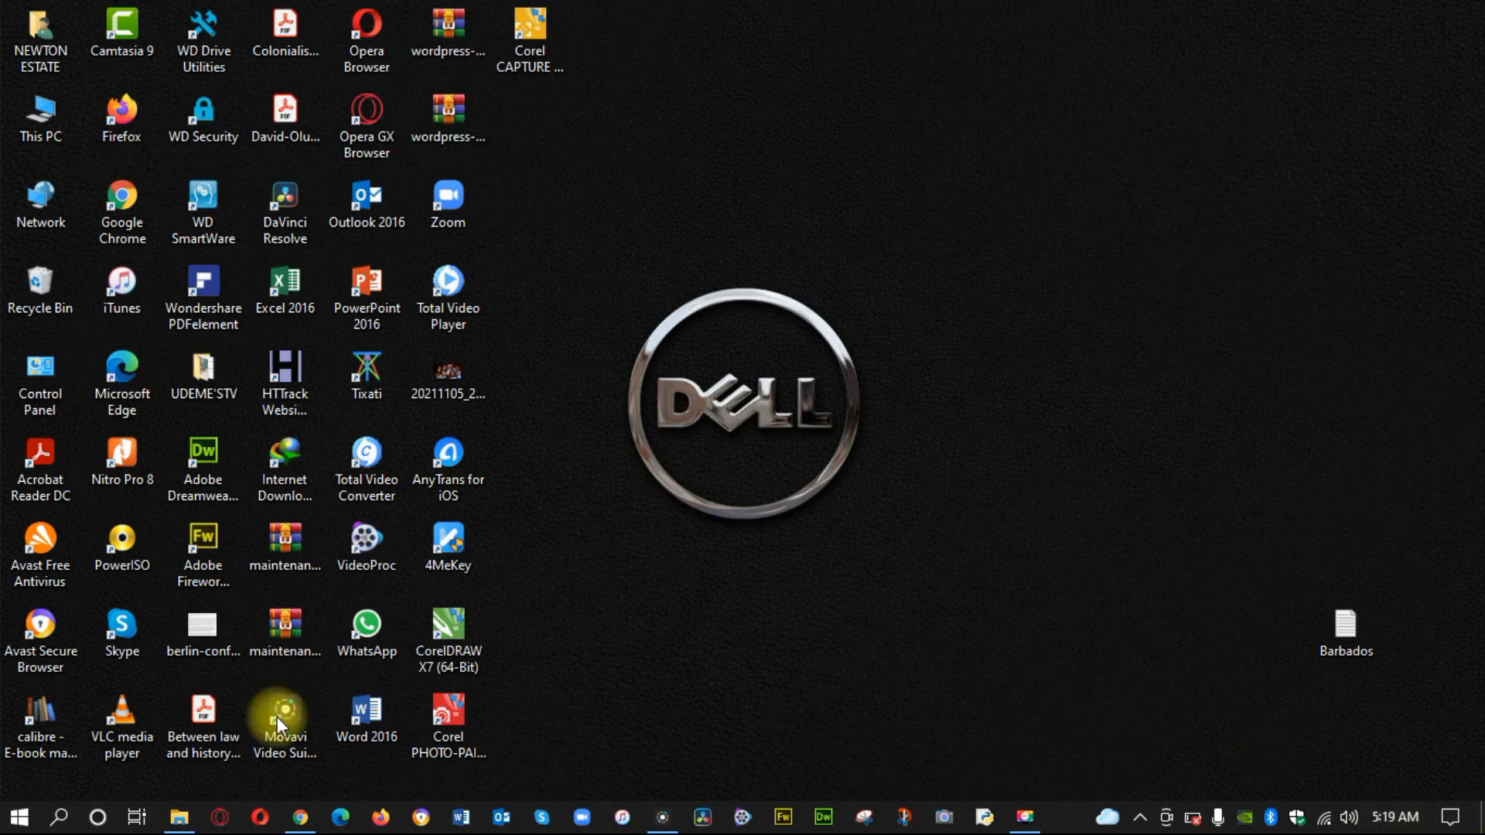
# Open YouTube Studio Analytics and set the range to Lifetime (63,111 views, $73.93 revenue)
pyautogui.click(299, 817)
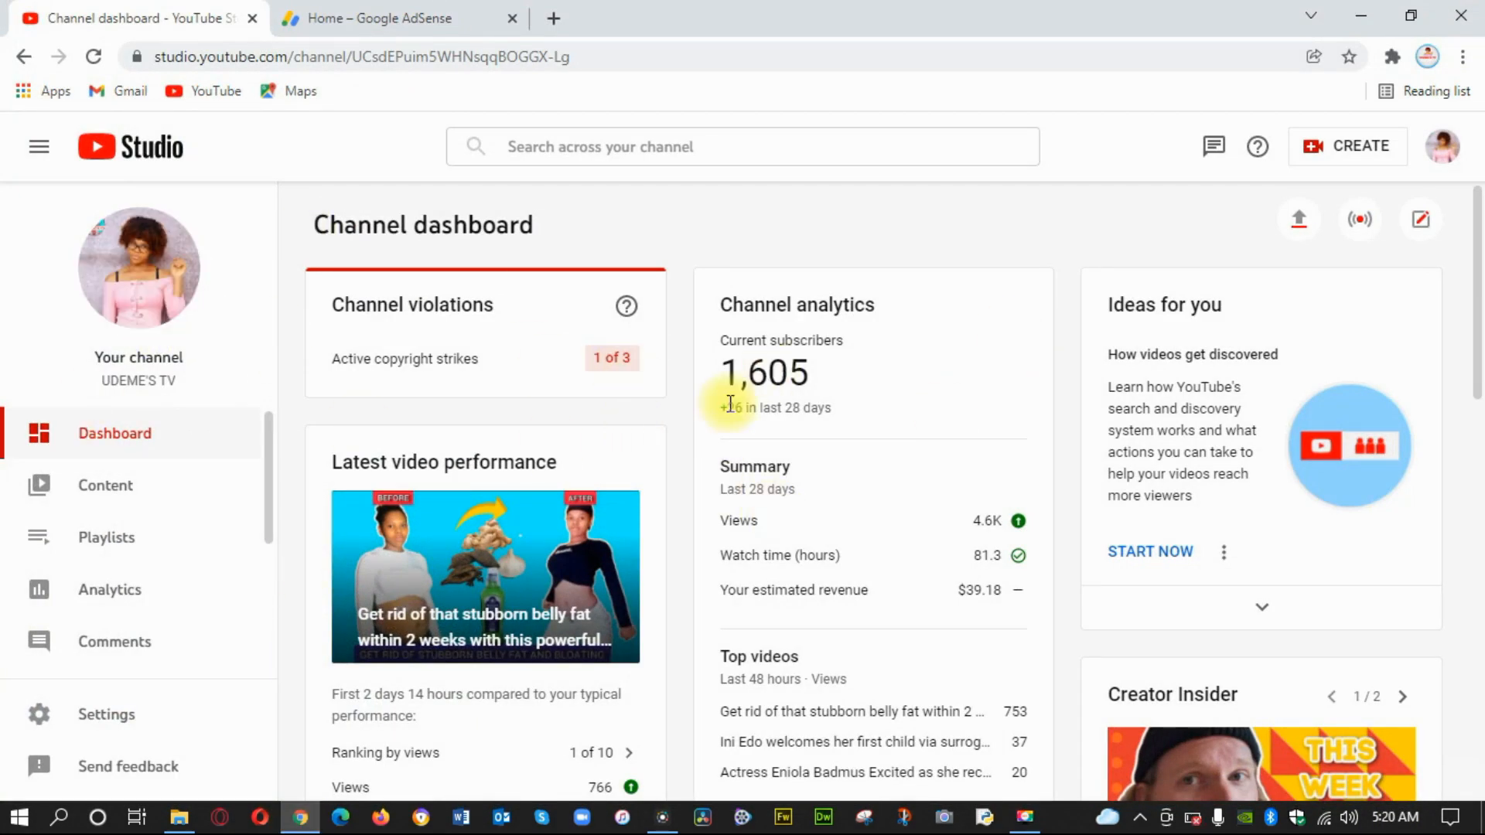
pyautogui.moveTo(109, 590)
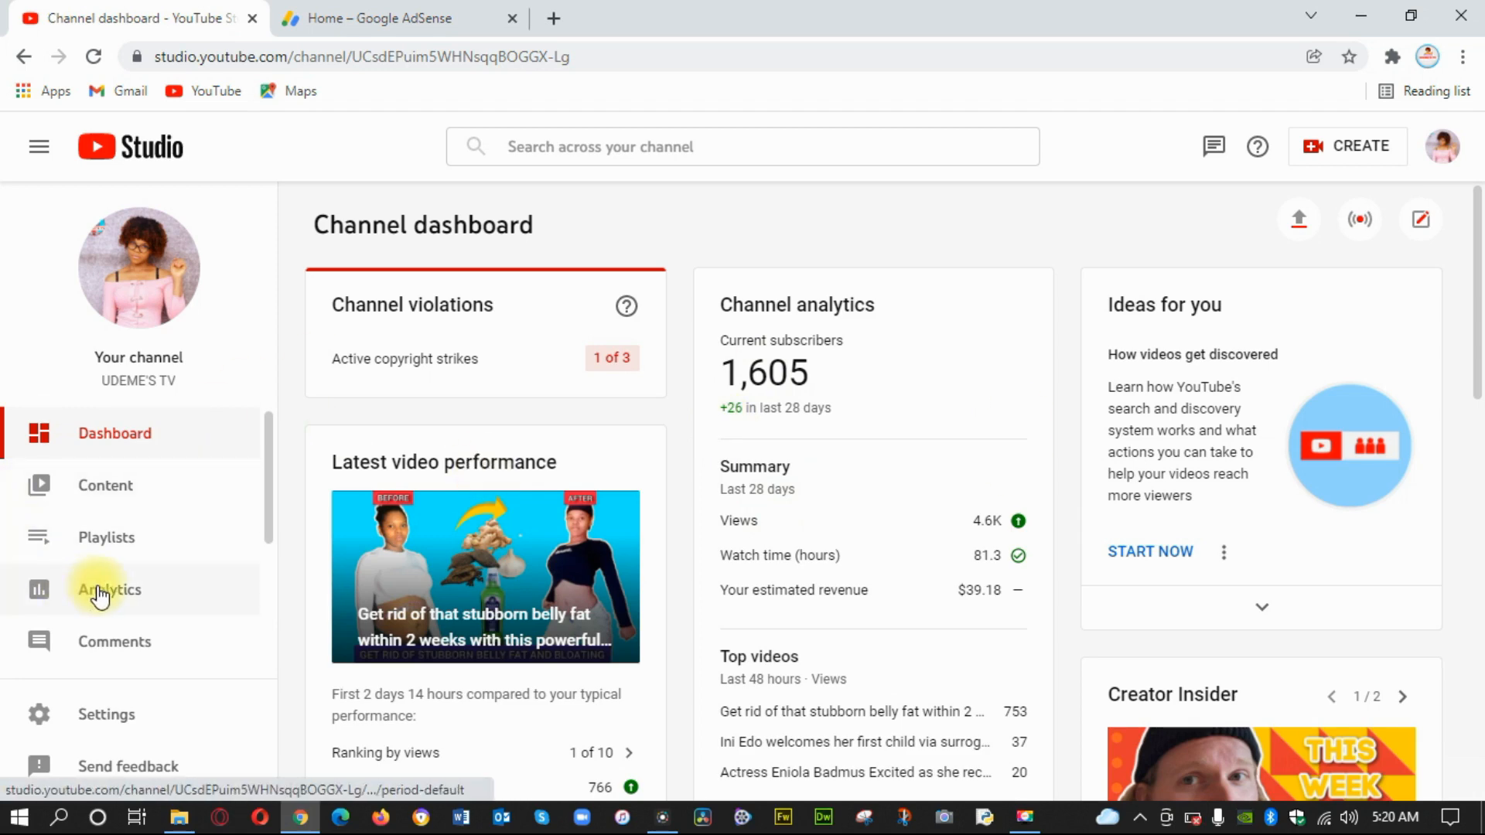
pyautogui.click(110, 590)
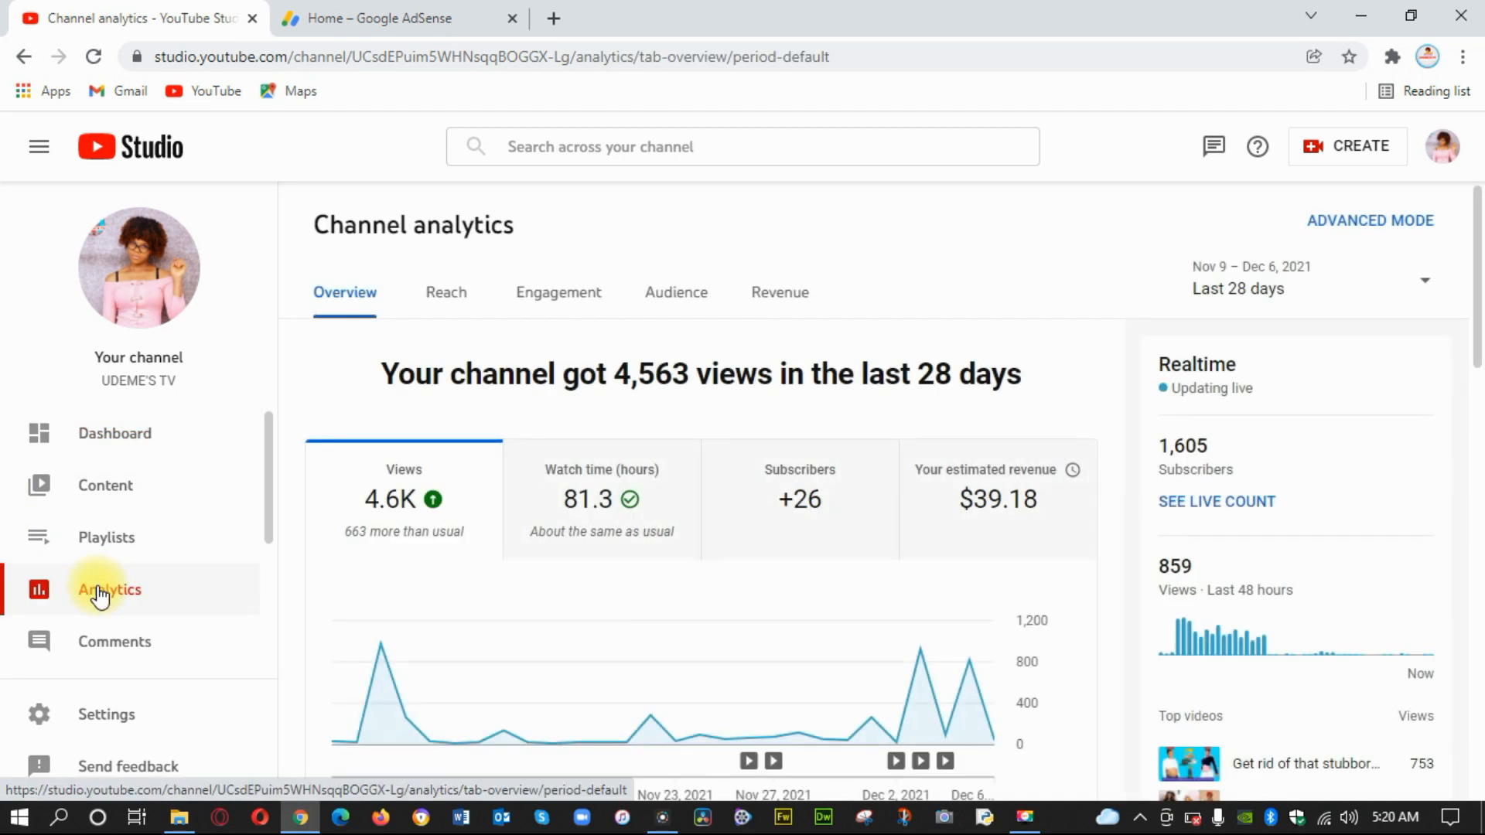
pyautogui.moveTo(942, 388)
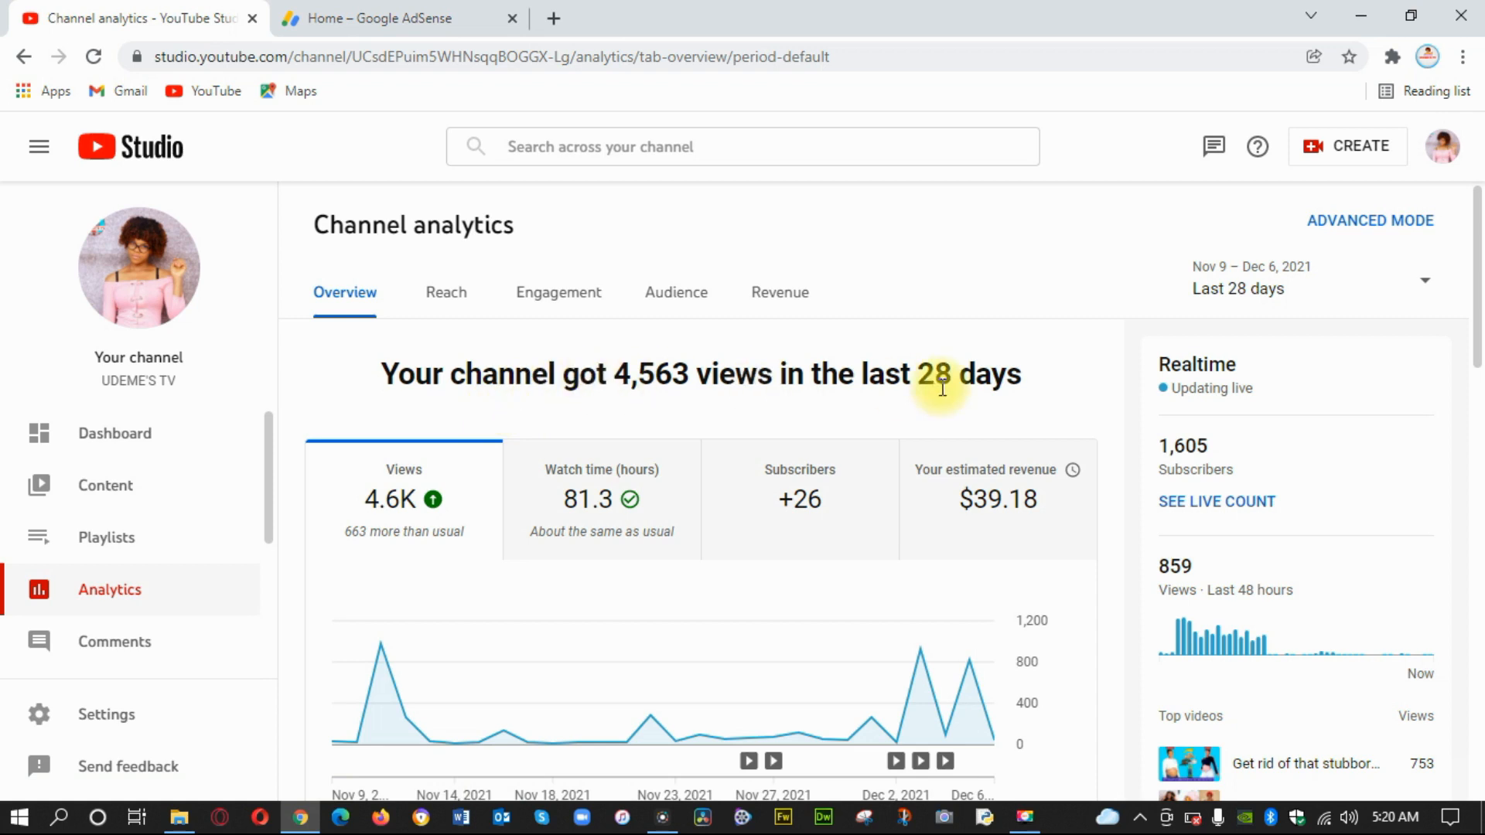
pyautogui.moveTo(1433, 286)
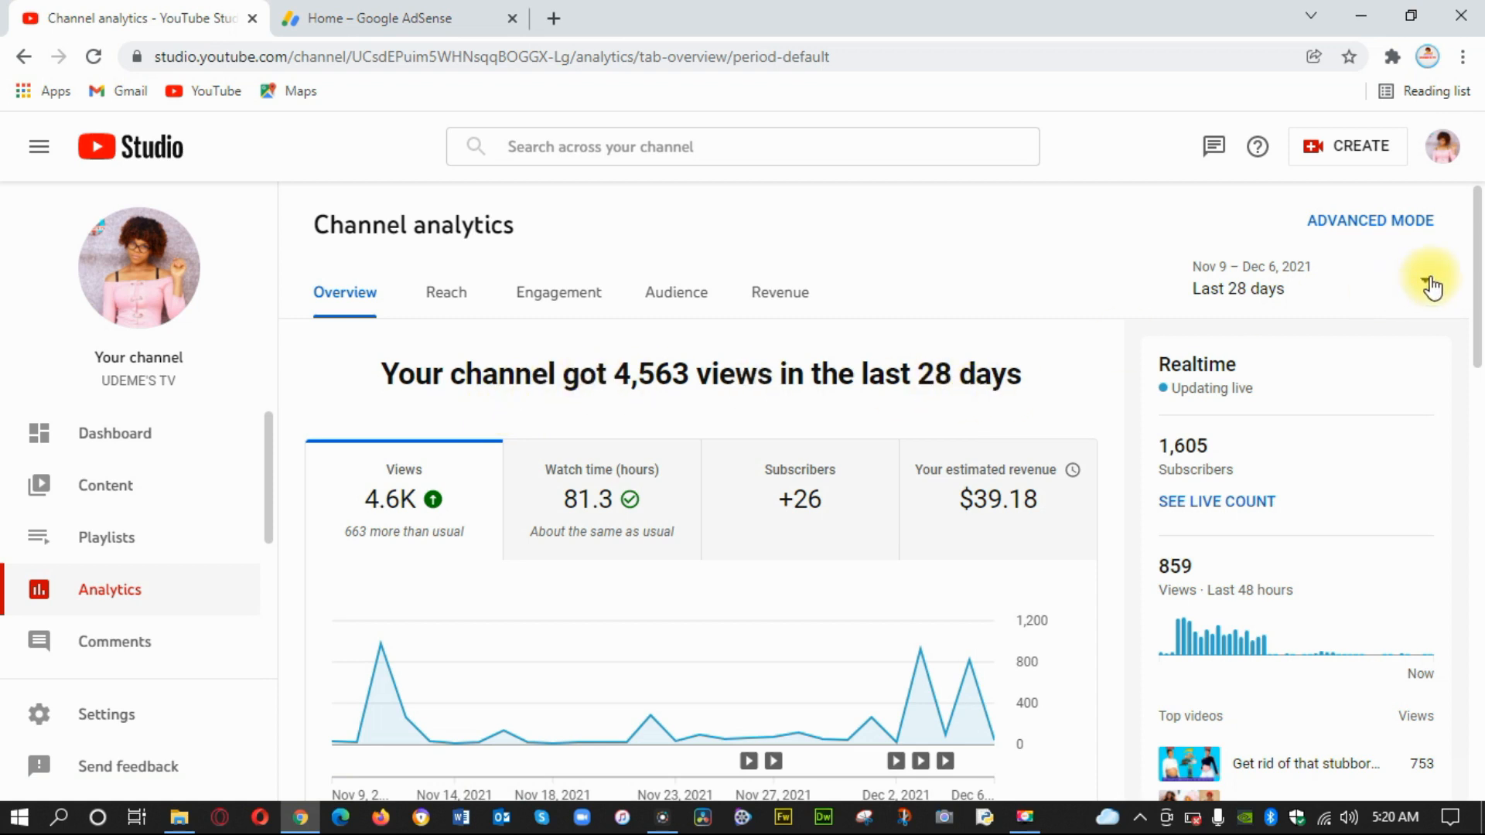
pyautogui.click(1431, 280)
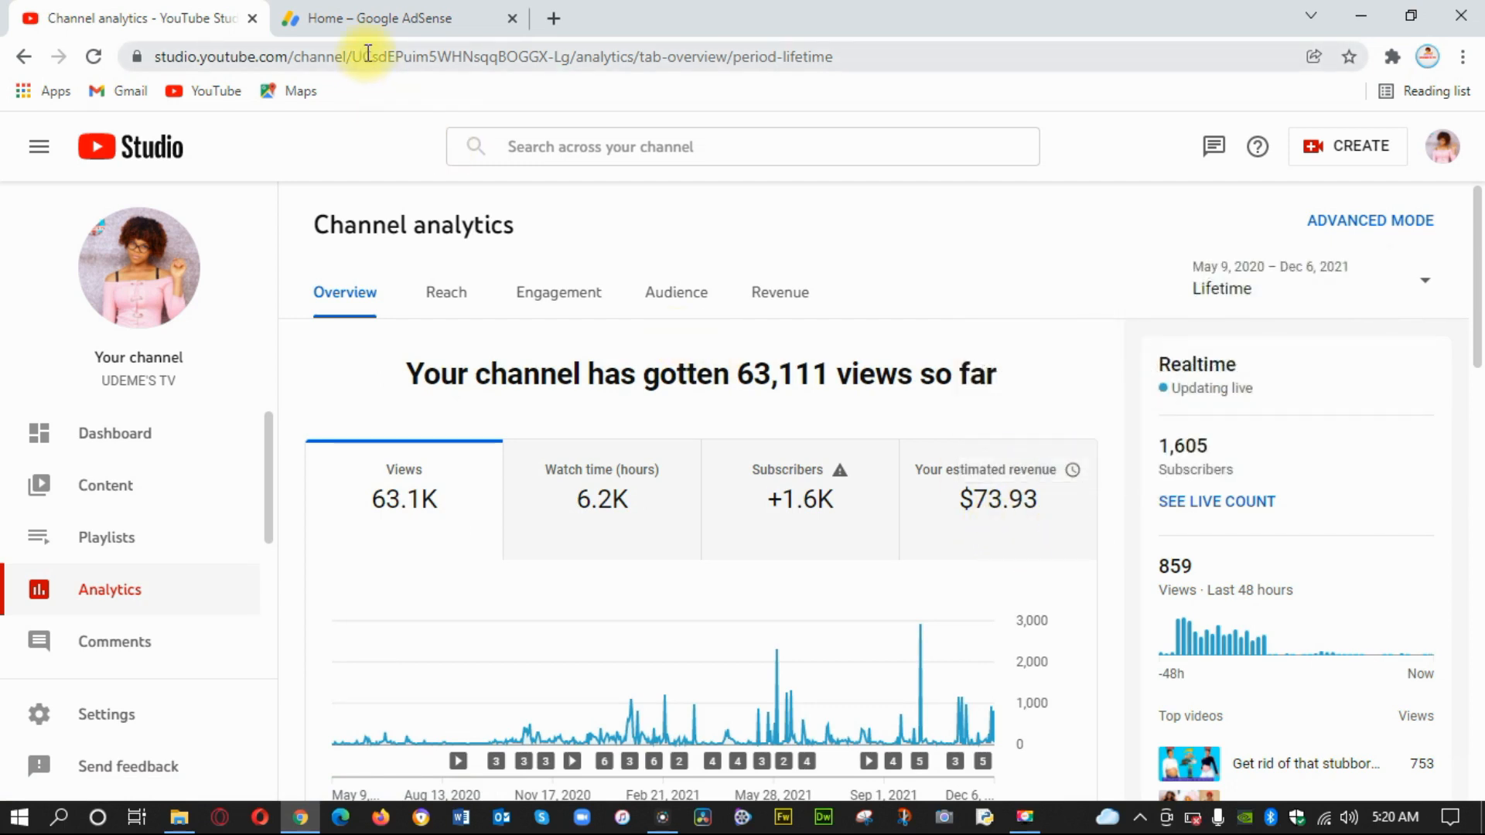
# Switch to the Google AdSense home tab showing $0.00 earnings and $36.52 balance
pyautogui.click(397, 18)
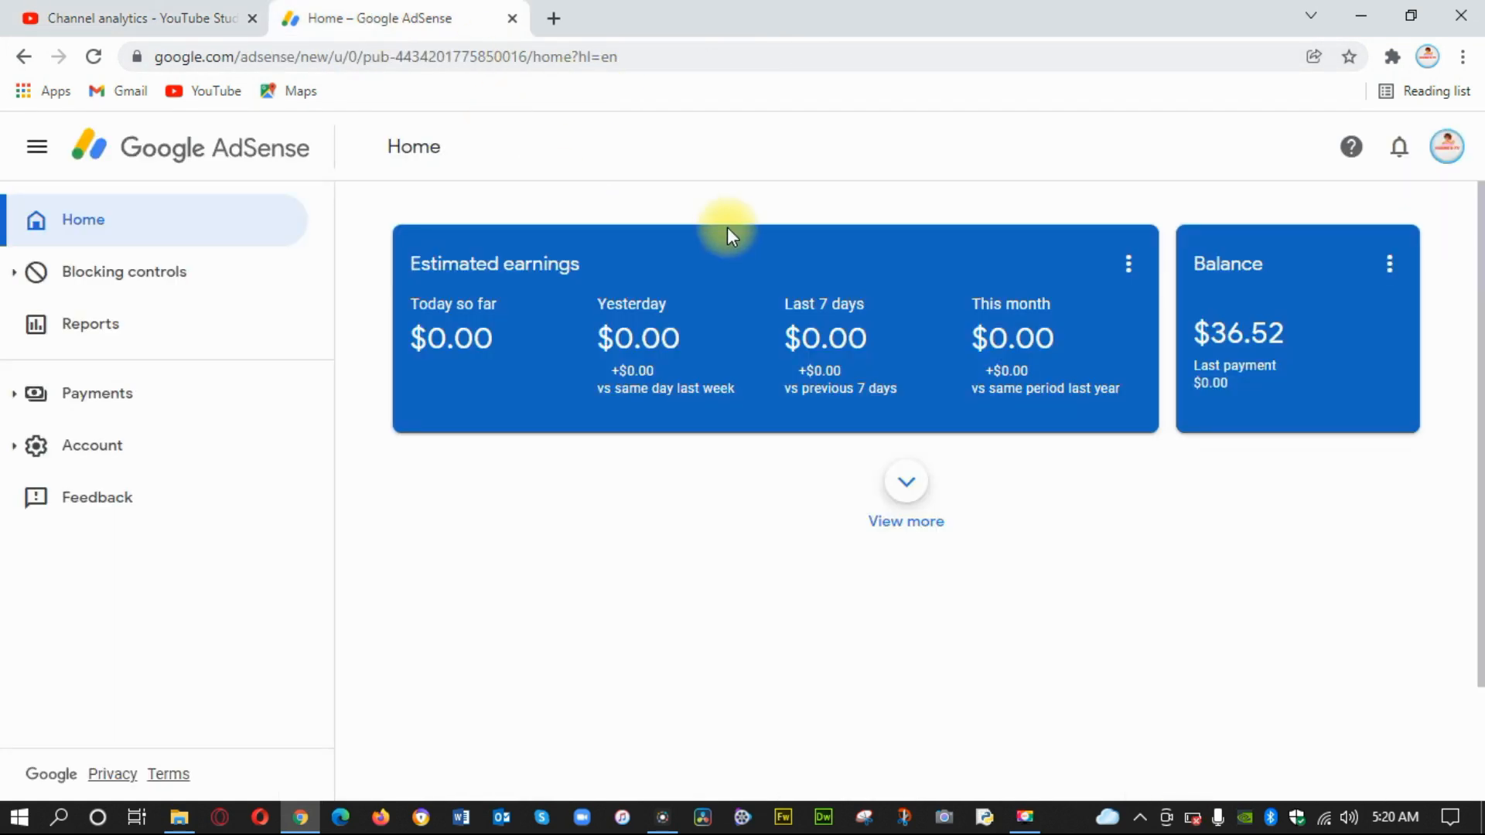
pyautogui.moveTo(1199, 371)
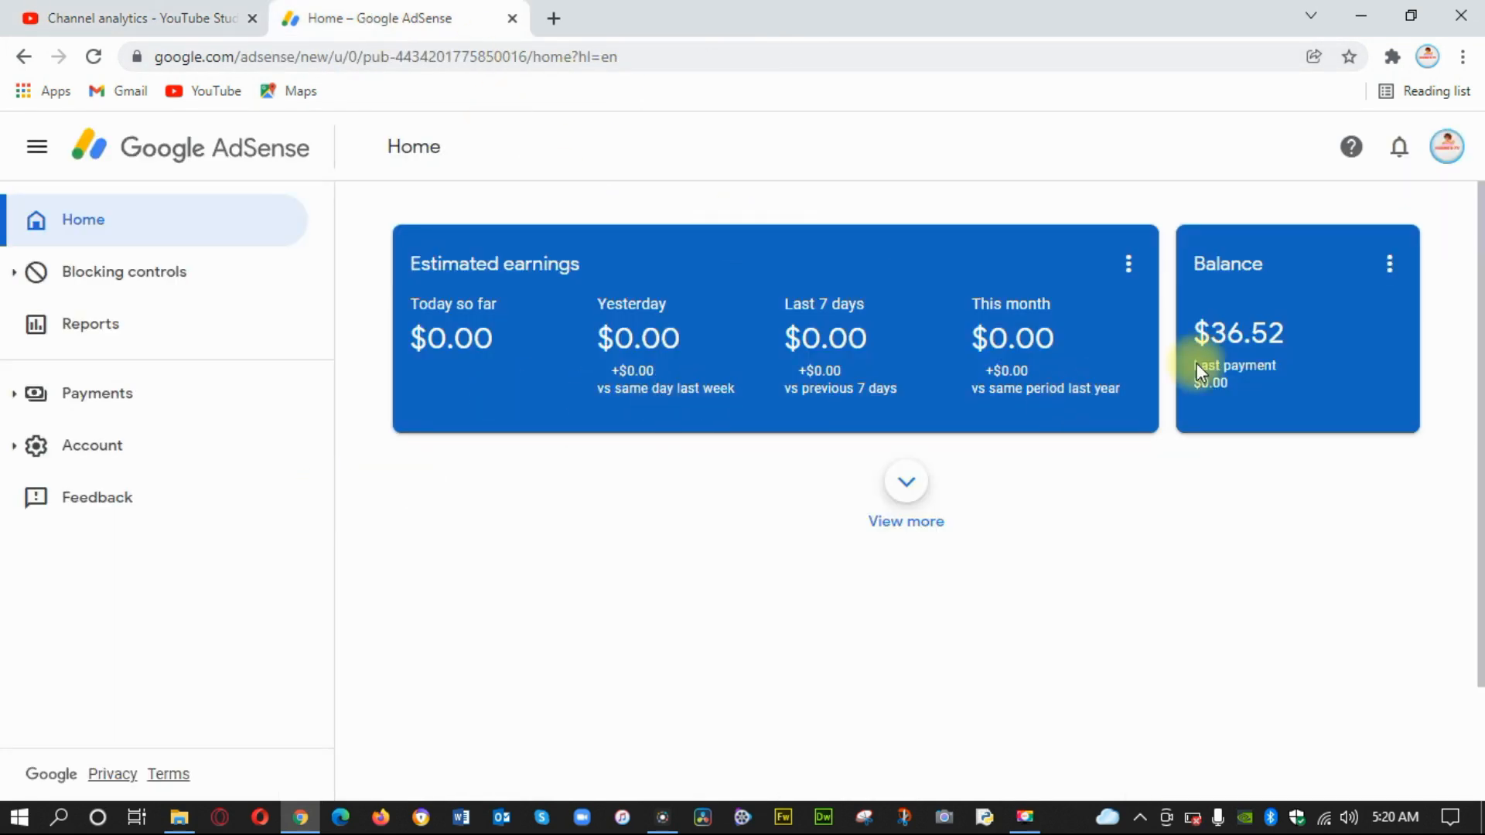
pyautogui.moveTo(1254, 351)
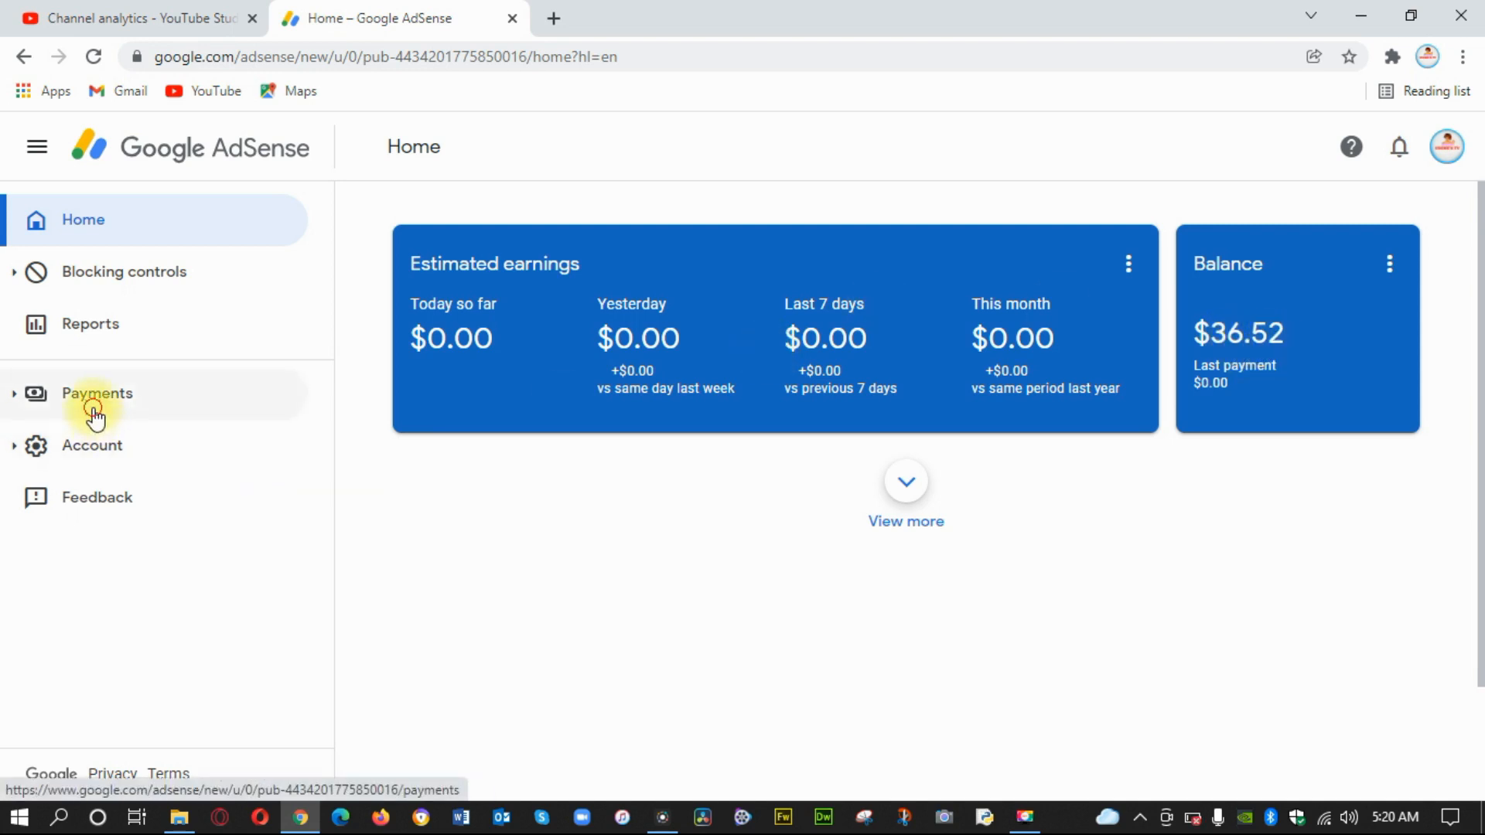
# Open AdSense Payments info: $36.52 earnings, 36% of the $100 threshold
pyautogui.click(96, 393)
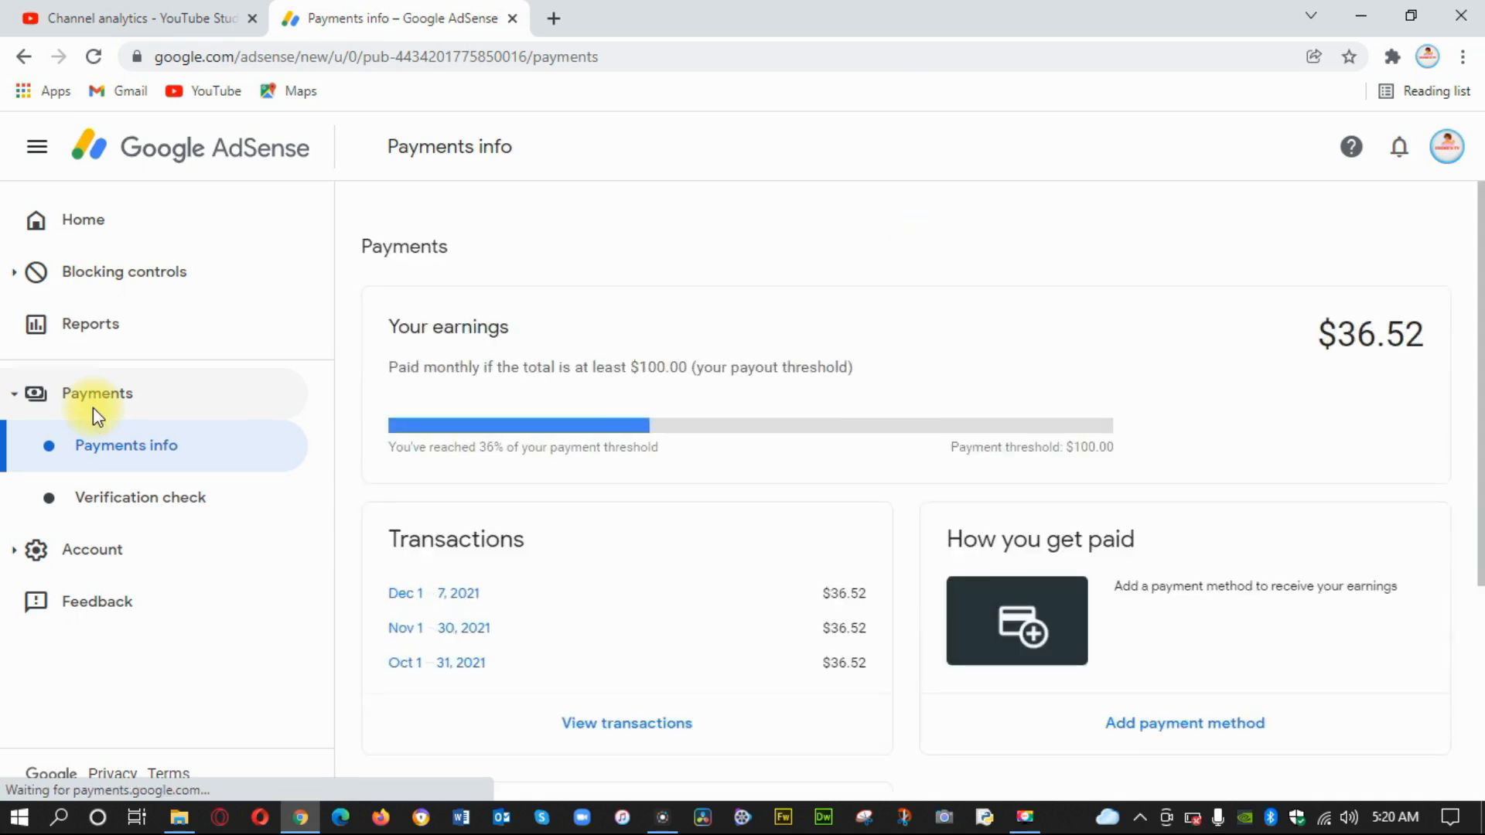
pyautogui.moveTo(576, 443)
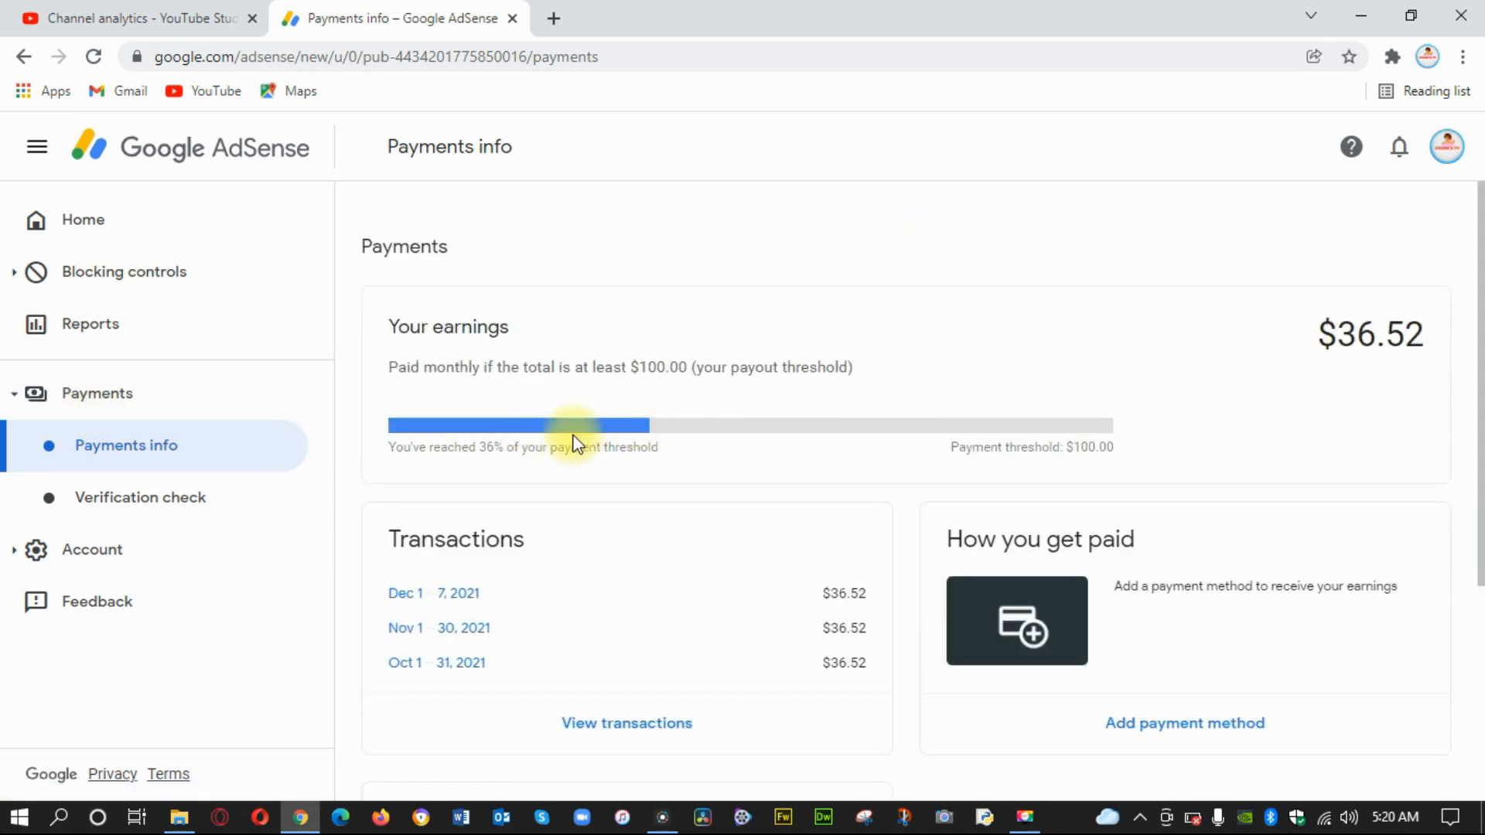
pyautogui.moveTo(1384, 350)
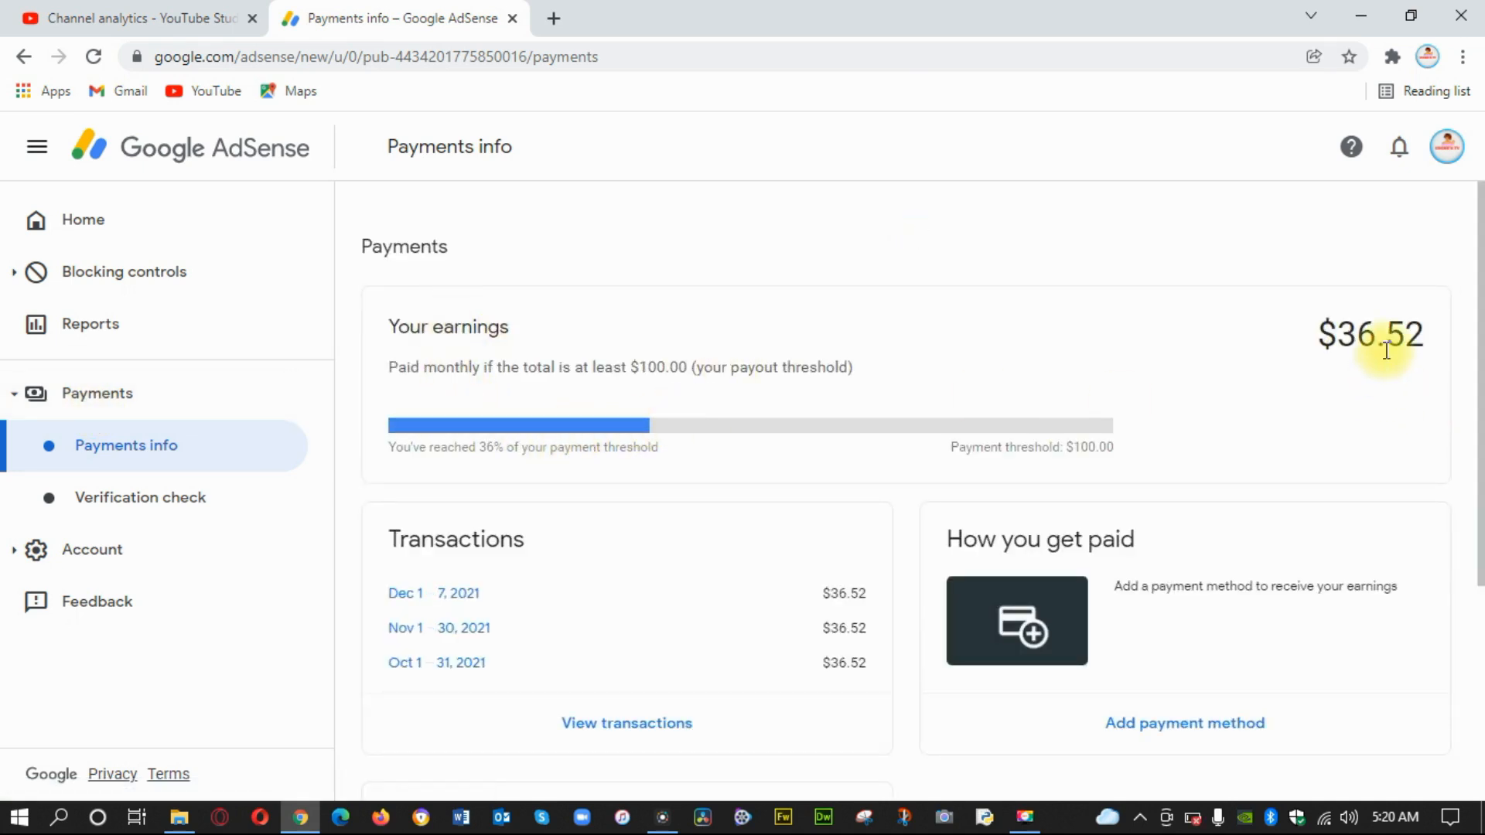
pyautogui.moveTo(1411, 351)
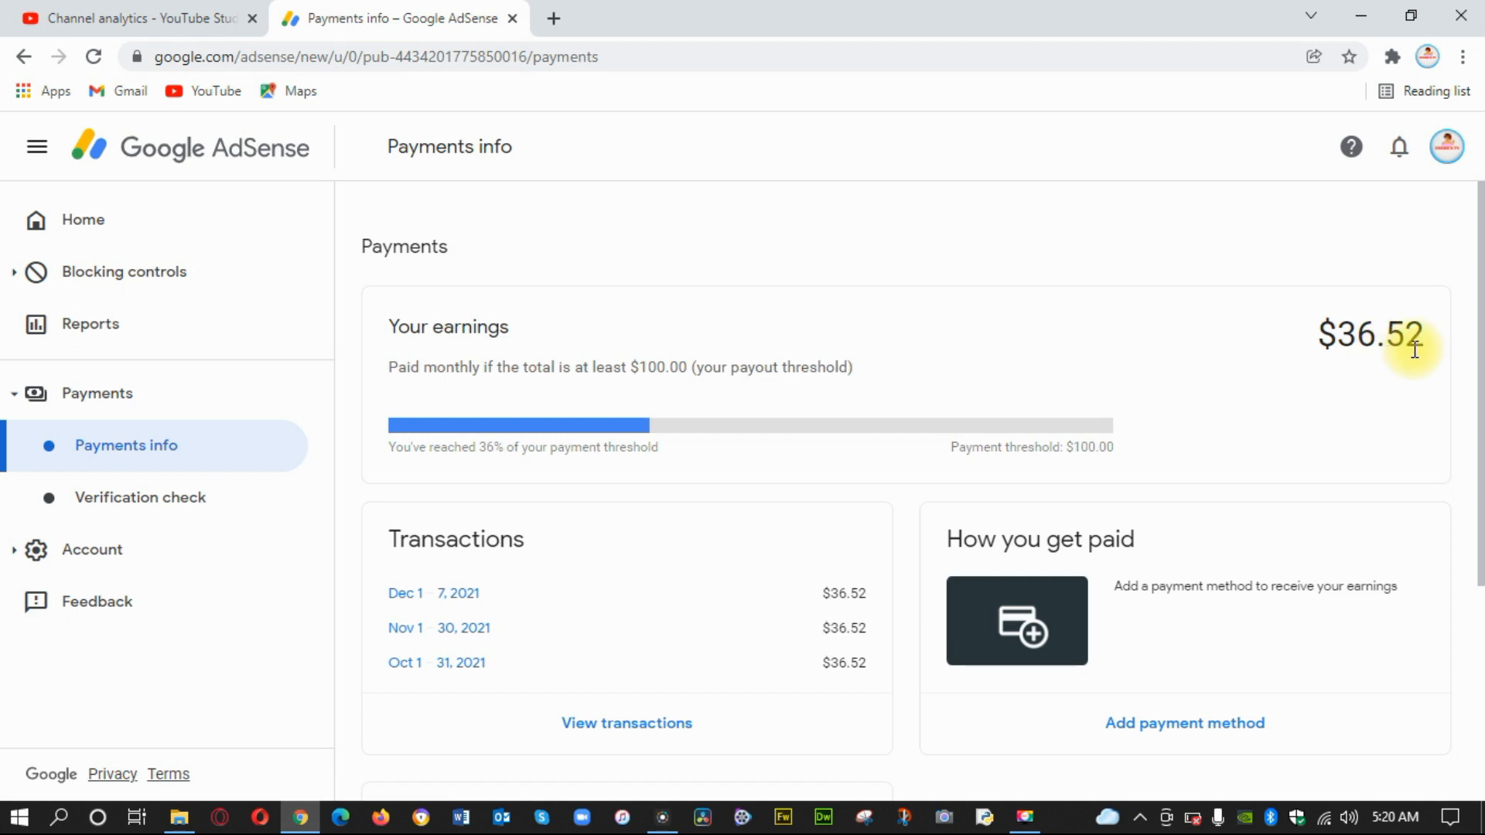
pyautogui.moveTo(1329, 396)
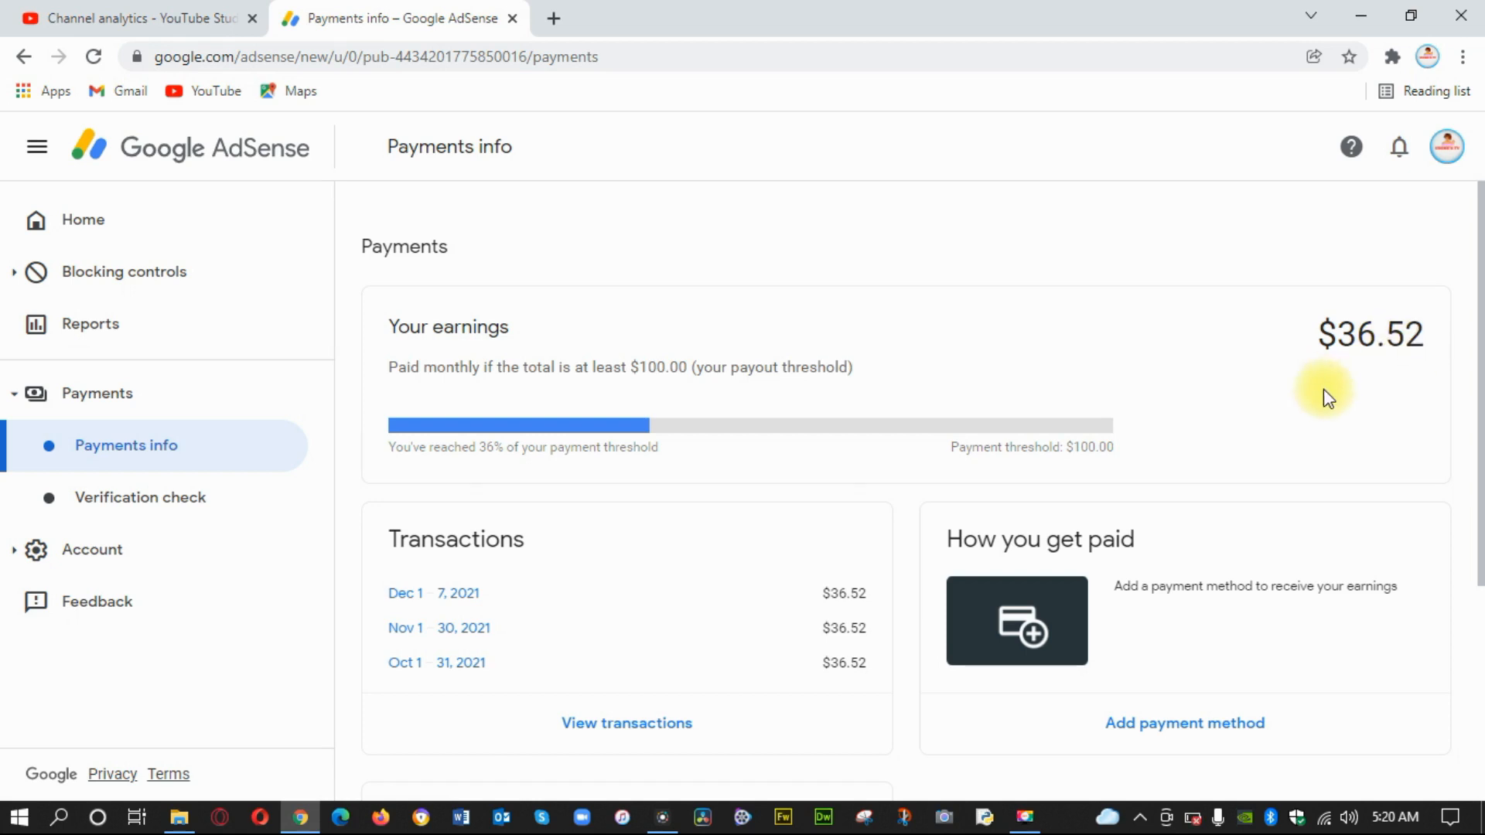
pyautogui.moveTo(1243, 654)
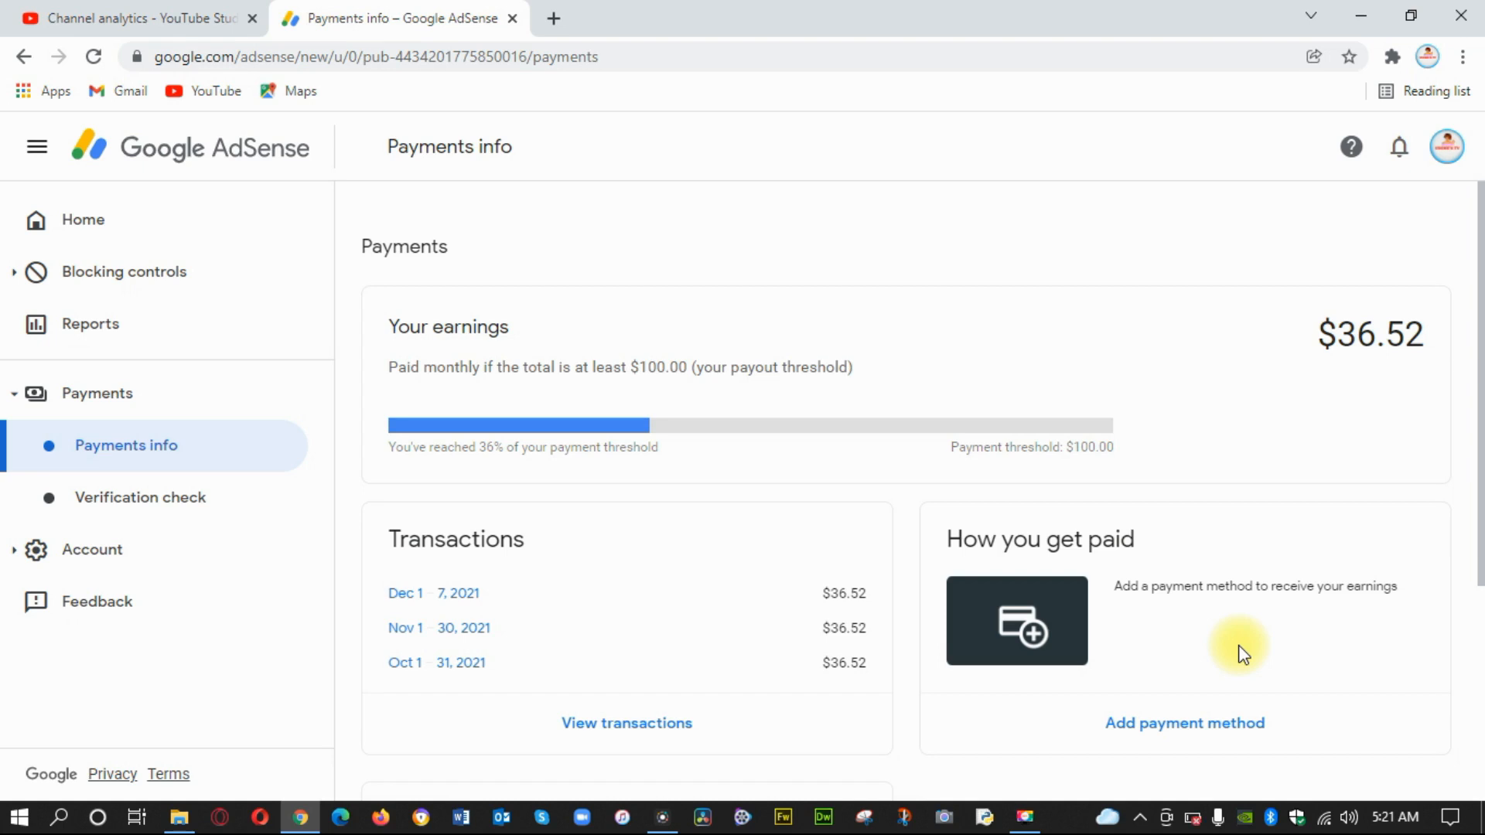
pyautogui.moveTo(710, 461)
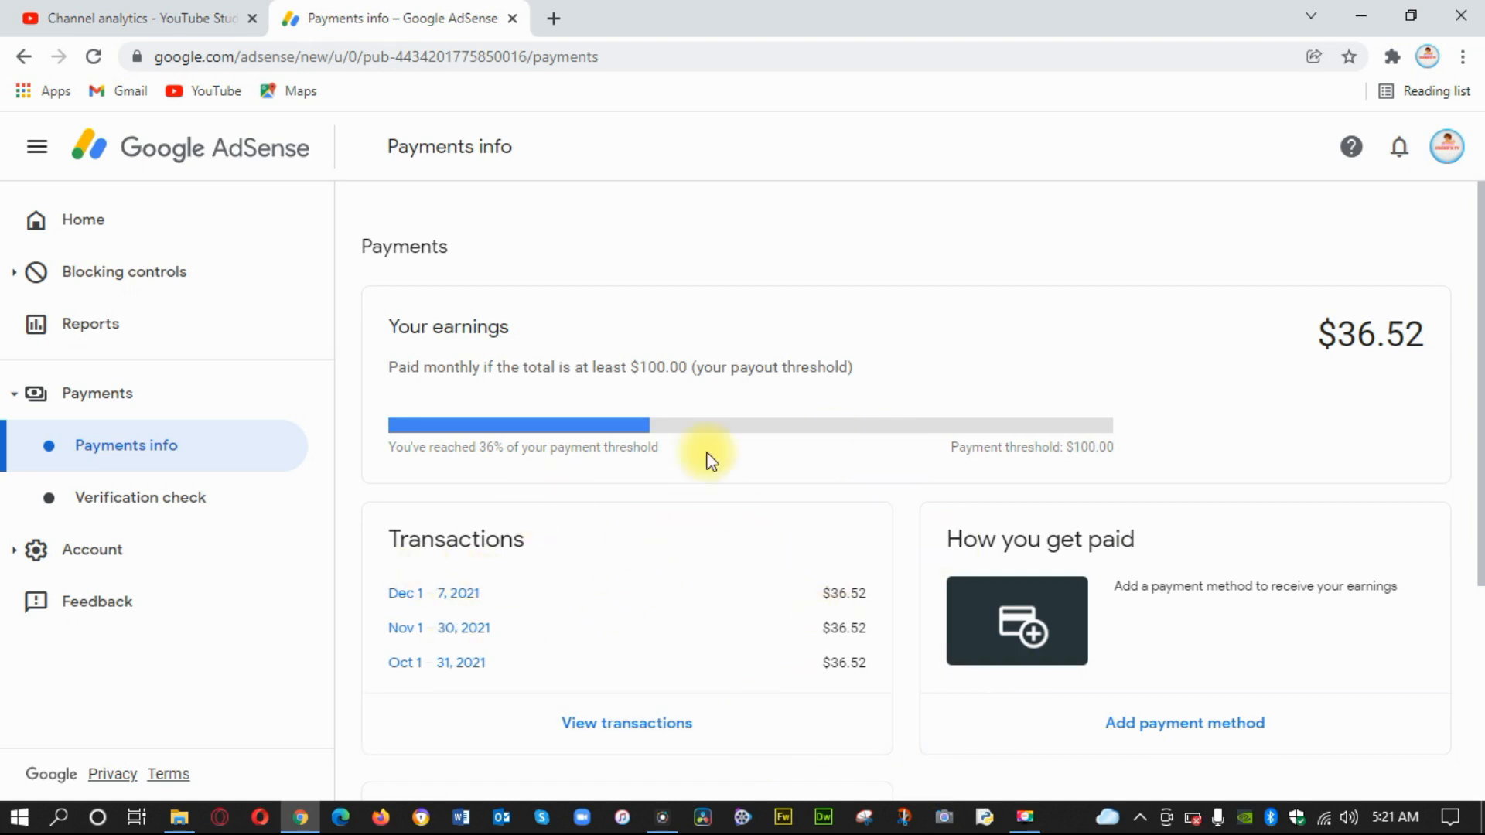
pyautogui.moveTo(839, 448)
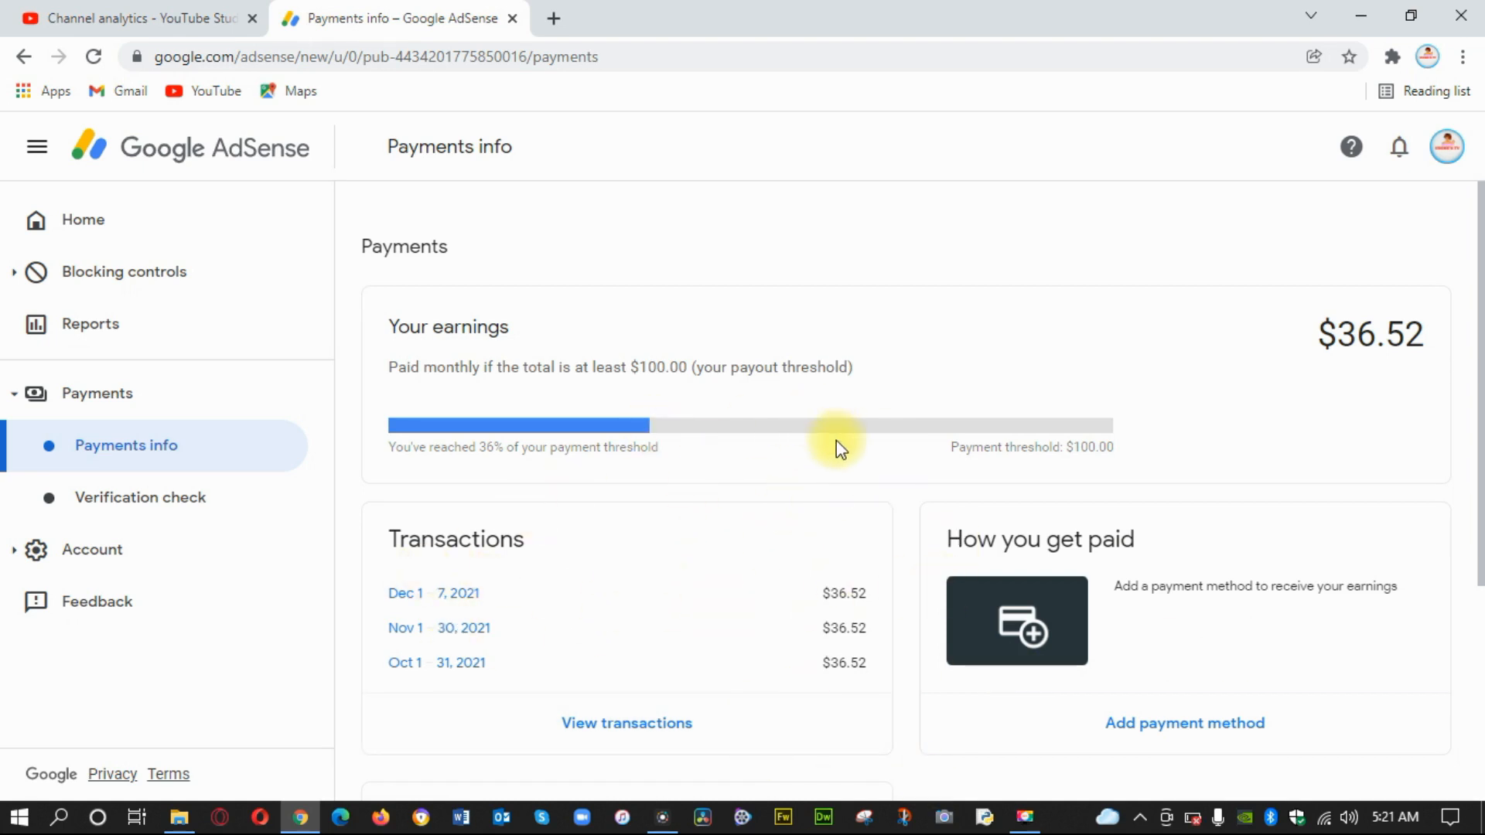
pyautogui.moveTo(713, 606)
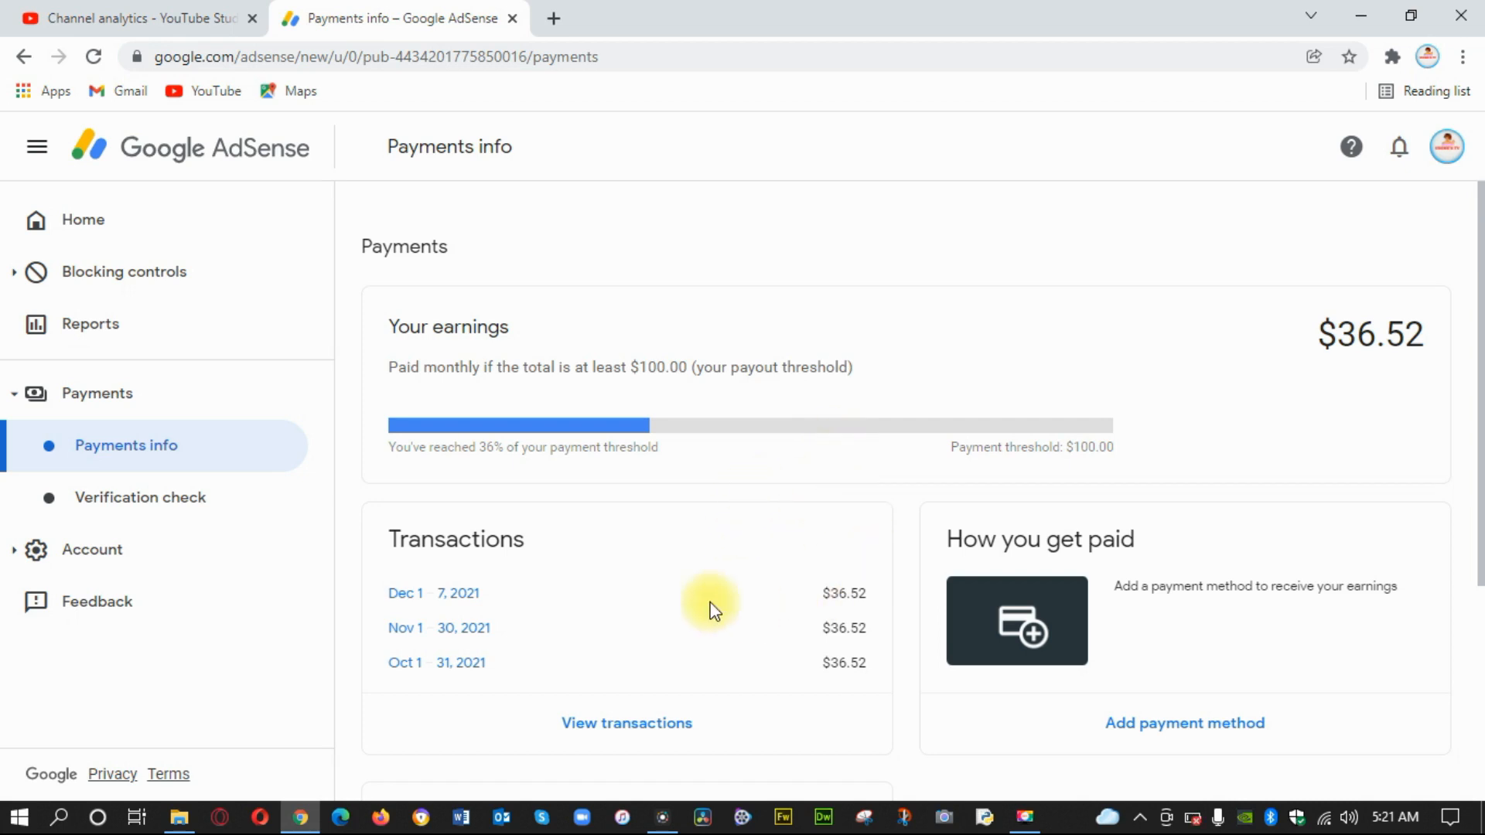
pyautogui.moveTo(812, 530)
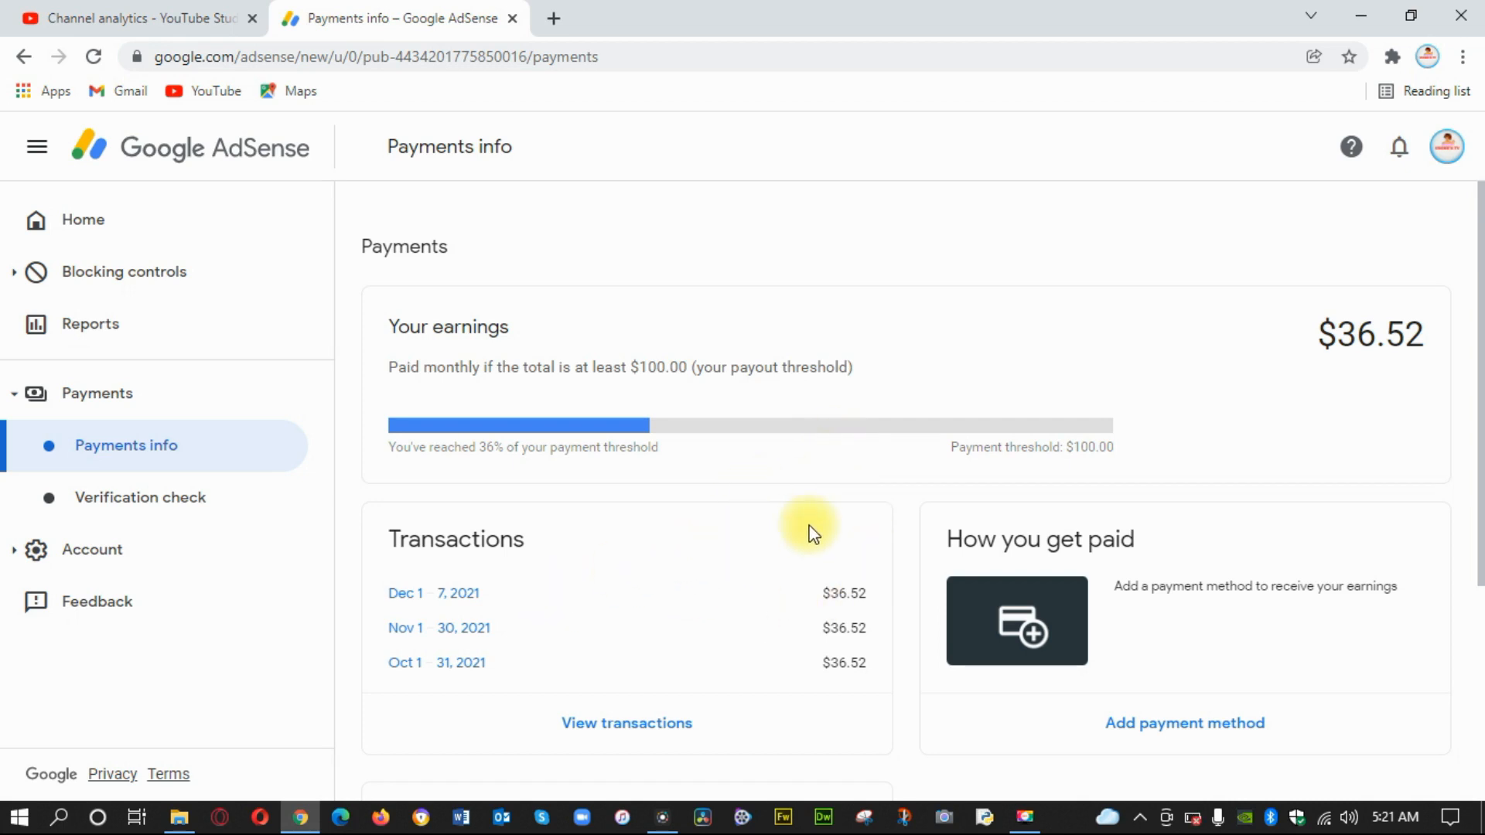
pyautogui.moveTo(793, 438)
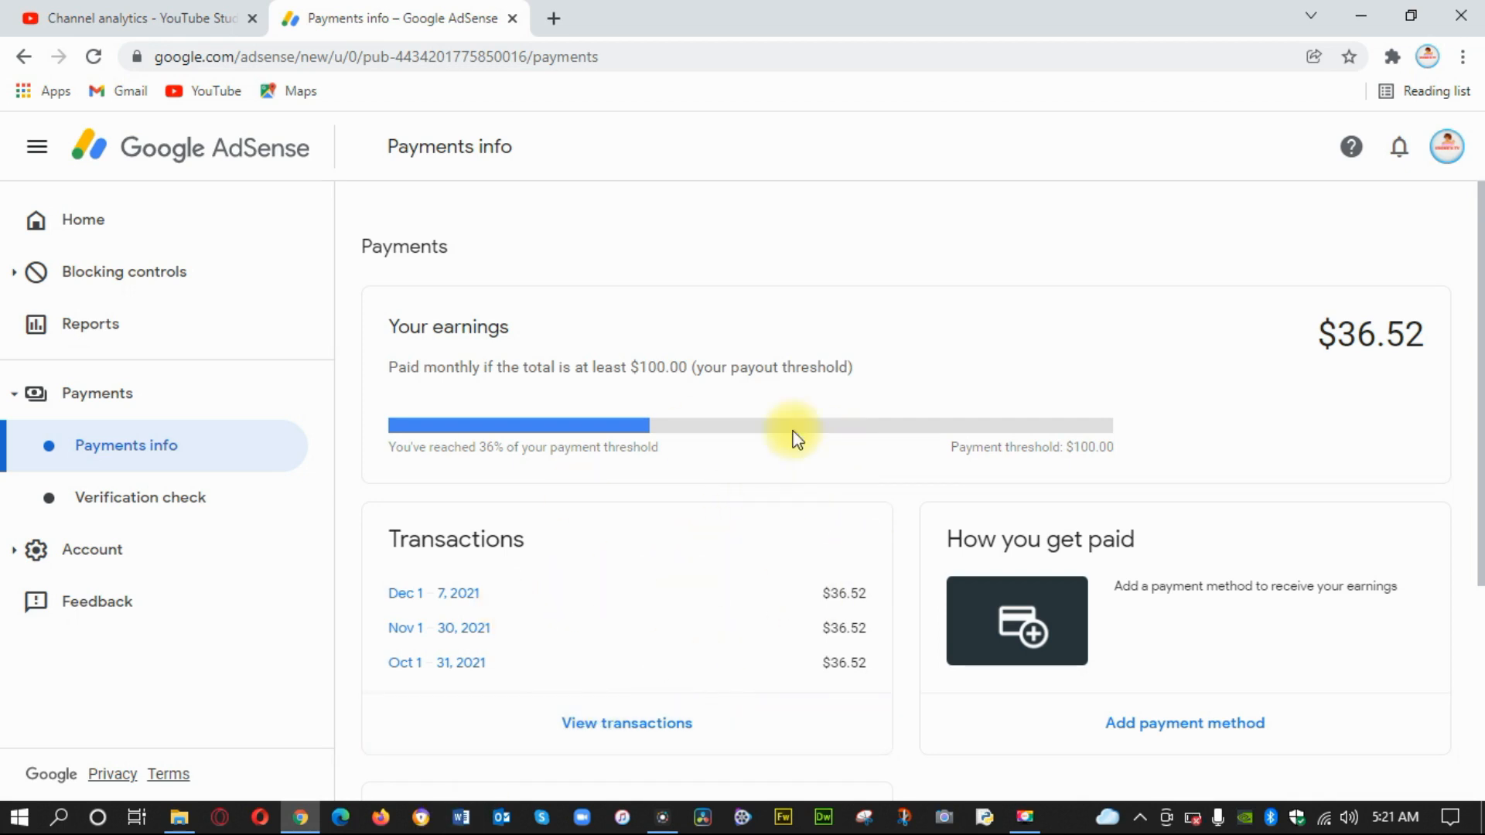
pyautogui.moveTo(752, 575)
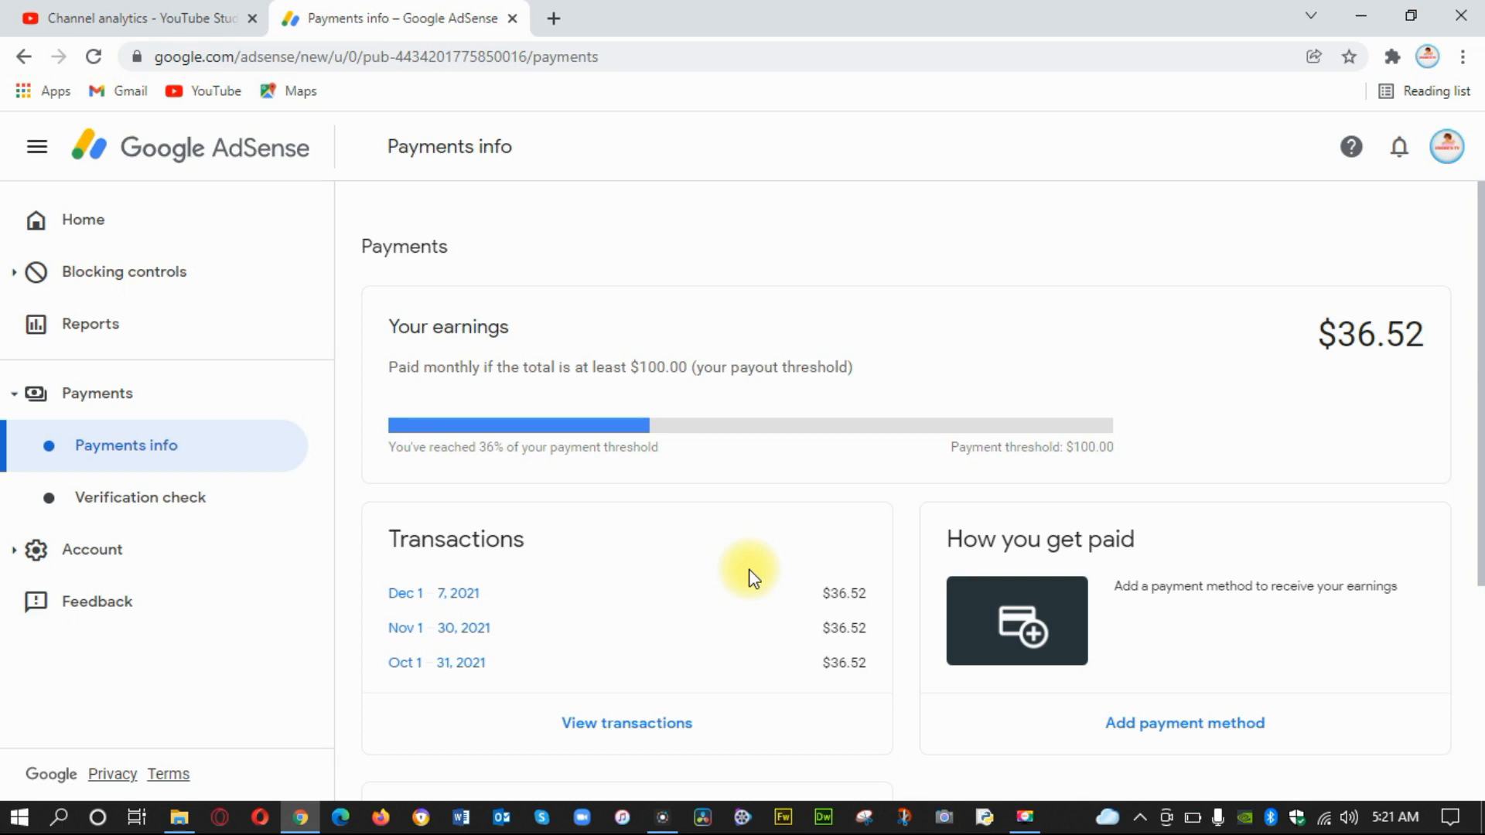
pyautogui.moveTo(427, 816)
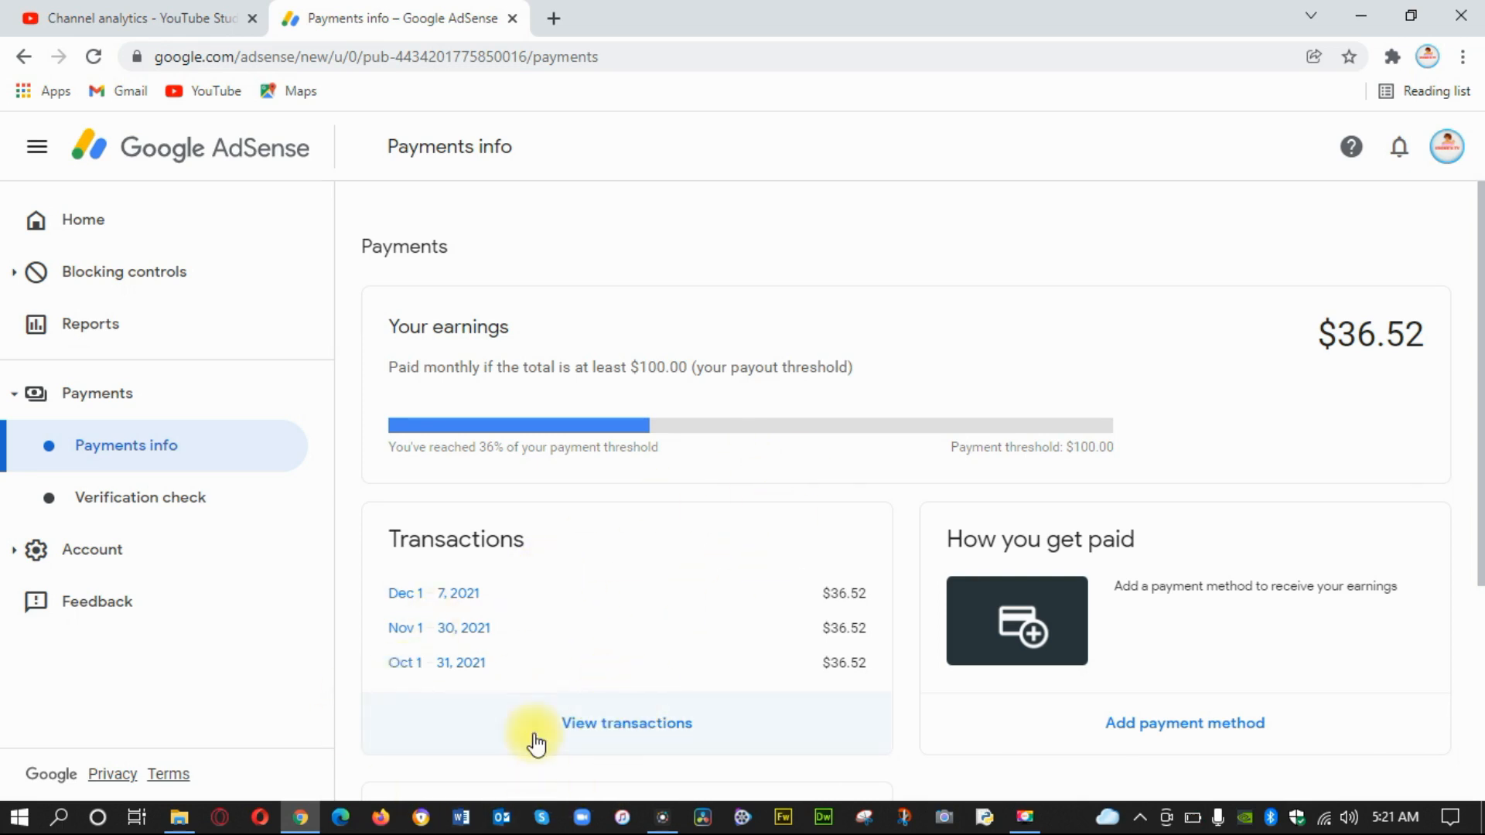
pyautogui.moveTo(715, 659)
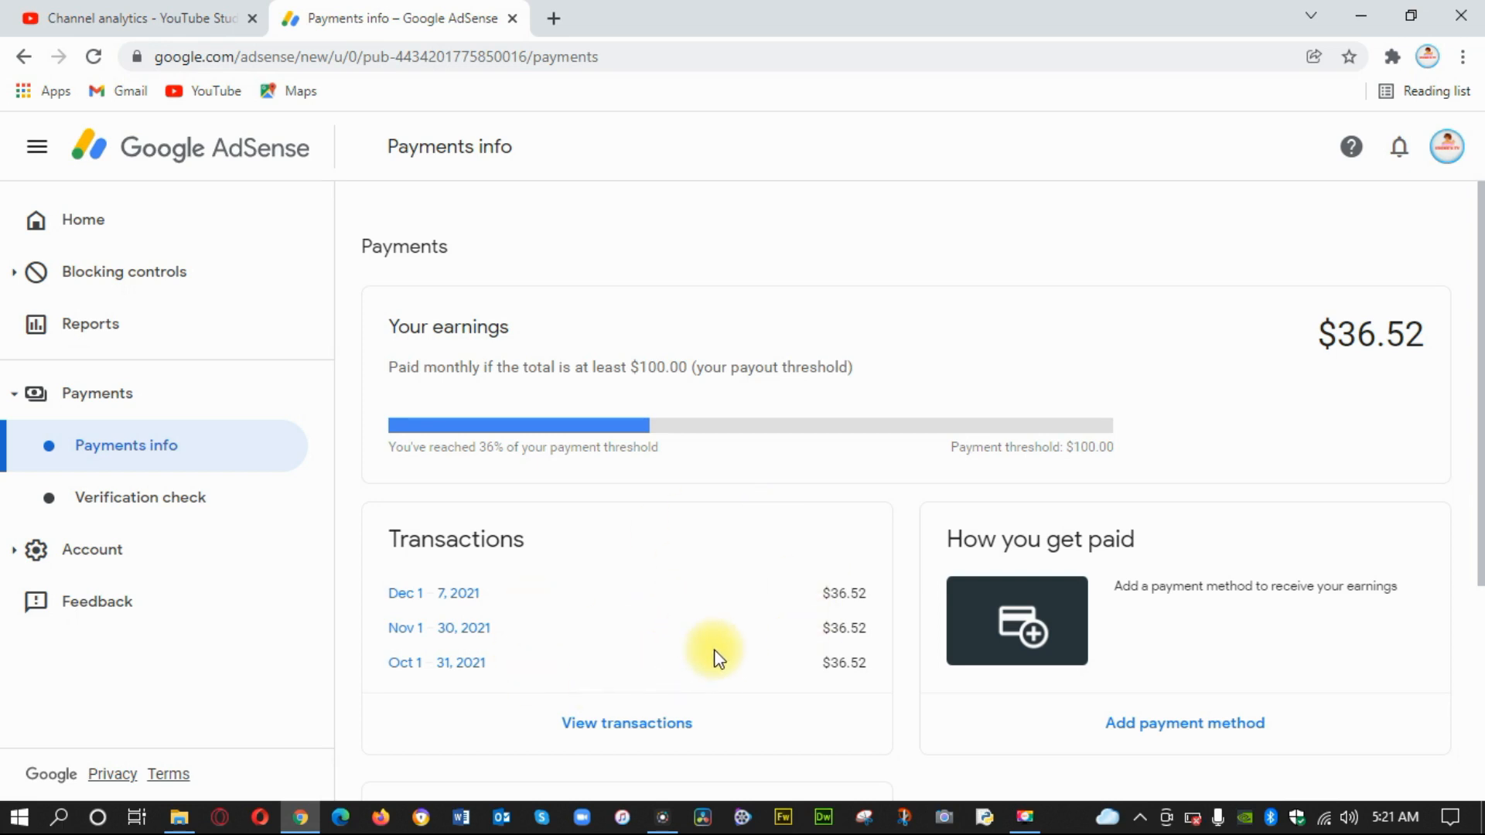
pyautogui.moveTo(1418, 783)
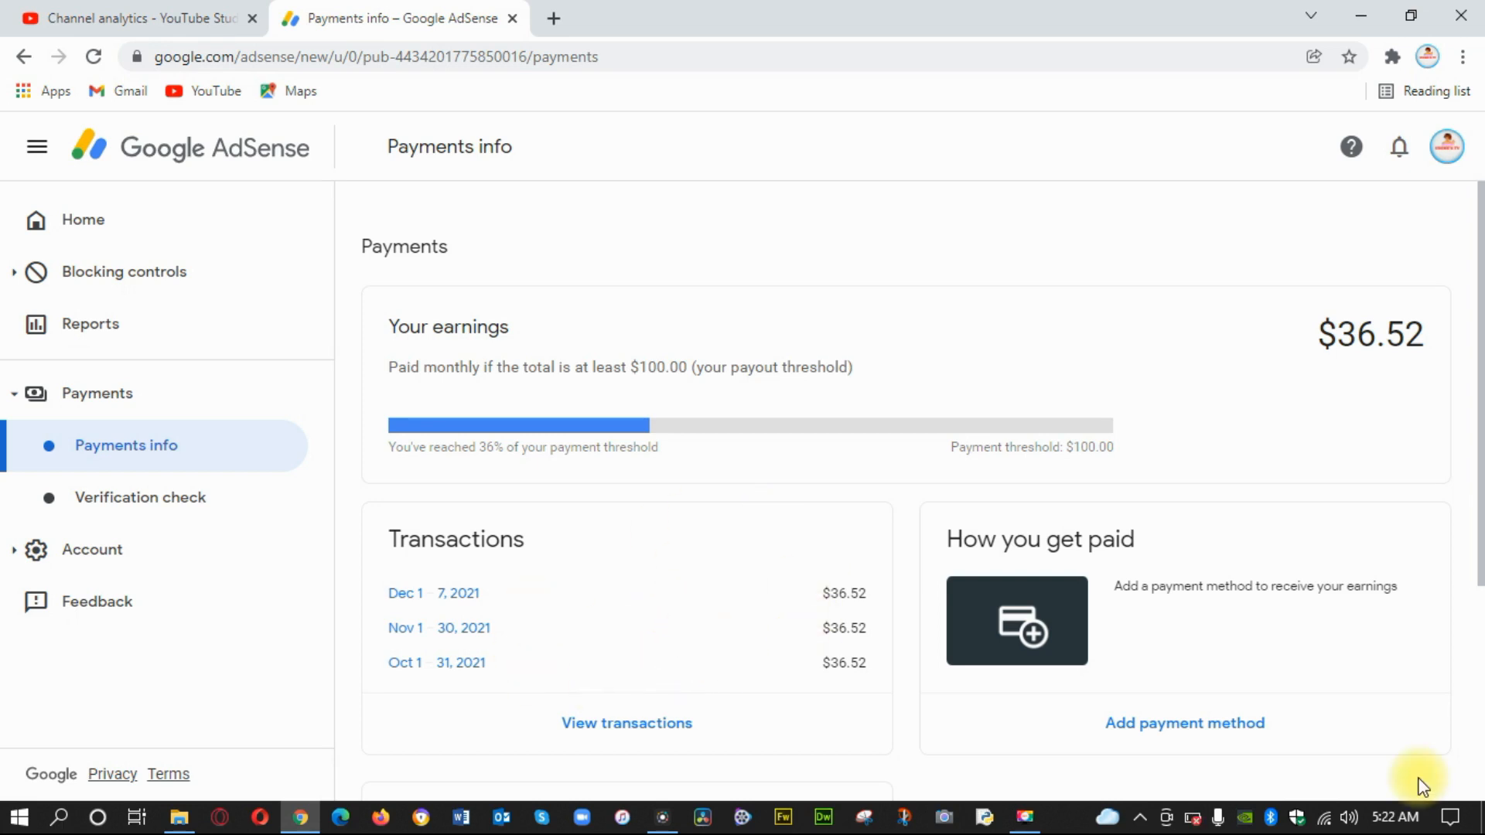